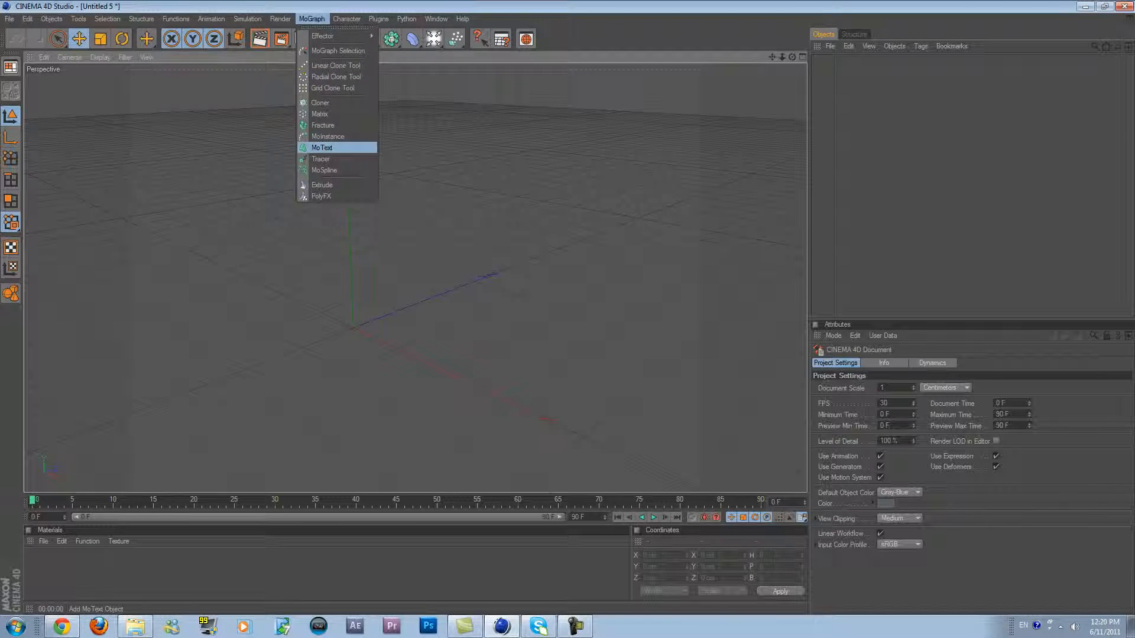
# Step: Add a MoText object and set its font to the rounded futuristic Space Age
pyautogui.click(322, 148)
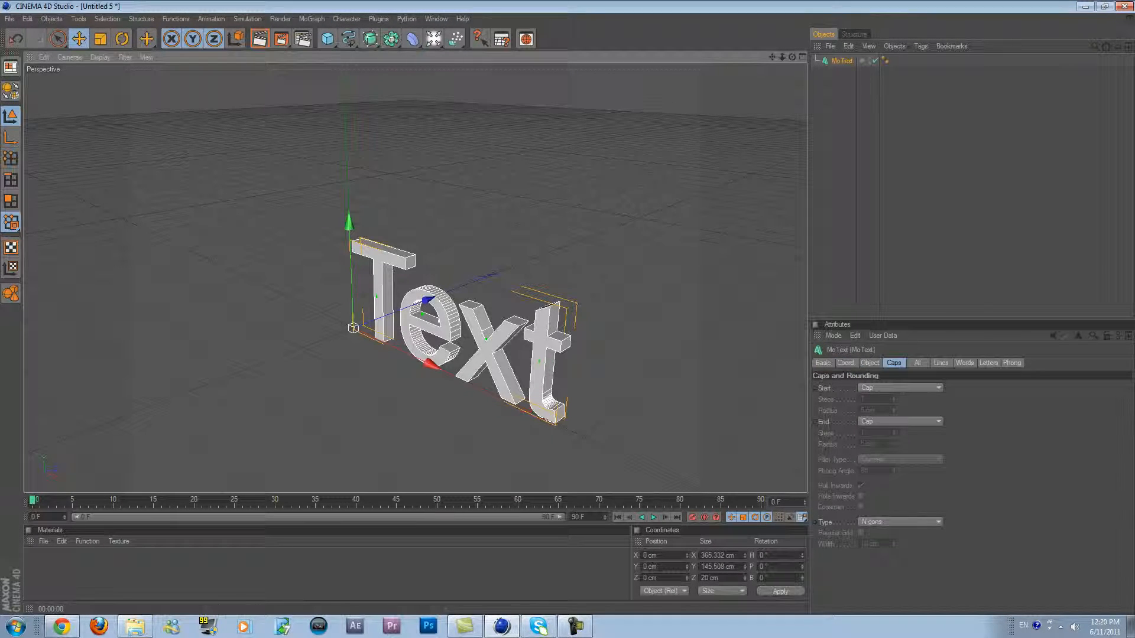
pyautogui.click(869, 363)
pyautogui.write('b')
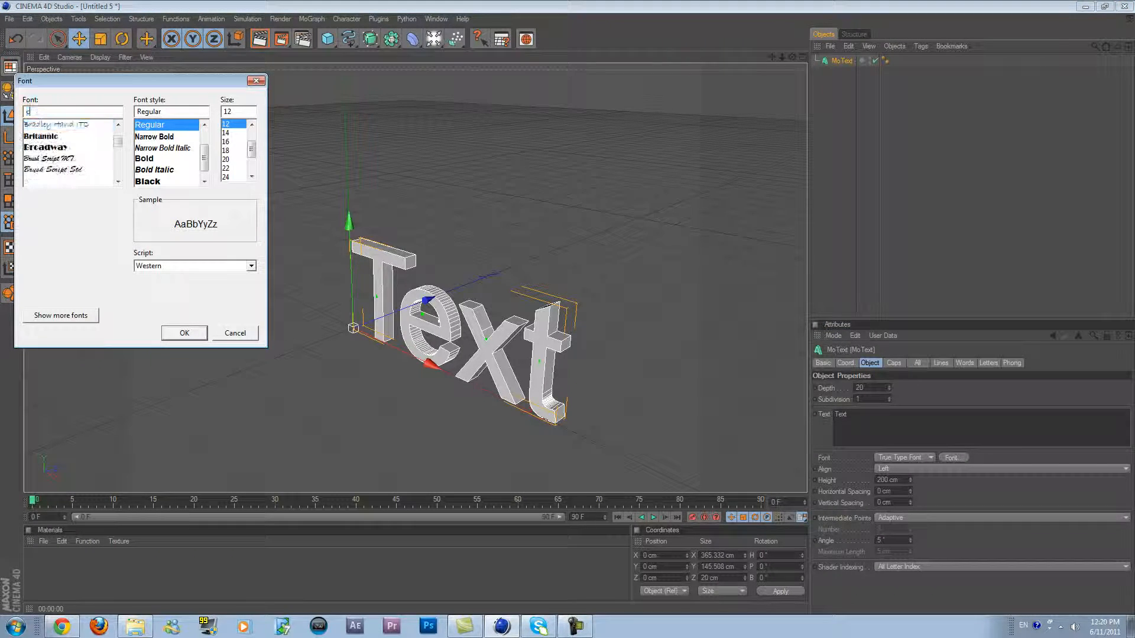
pyautogui.write('spa')
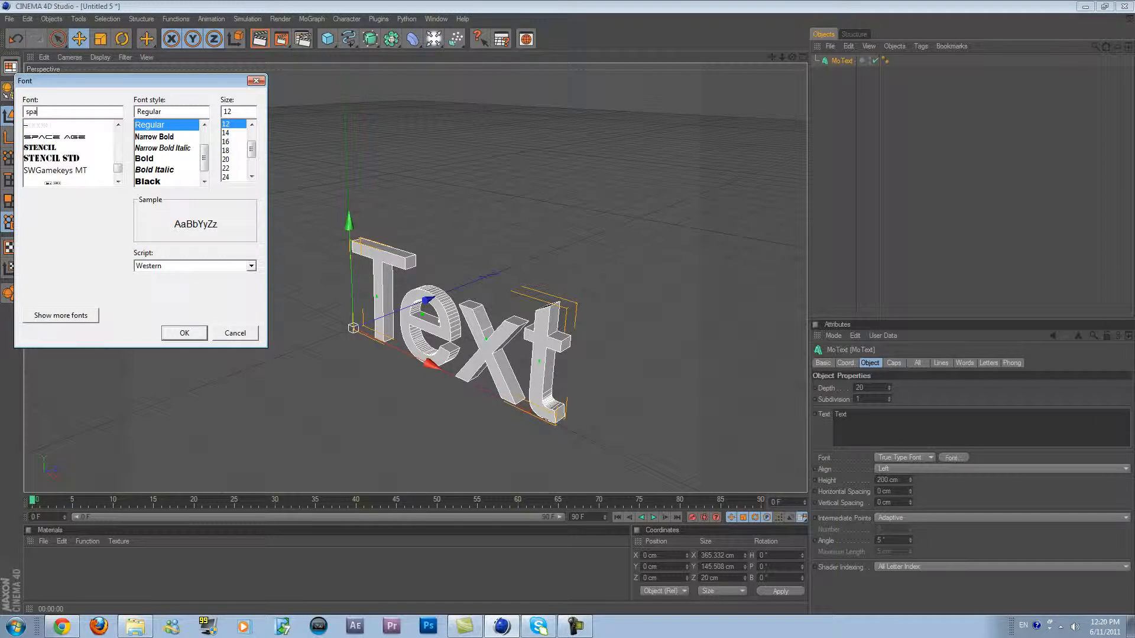
pyautogui.click(185, 333)
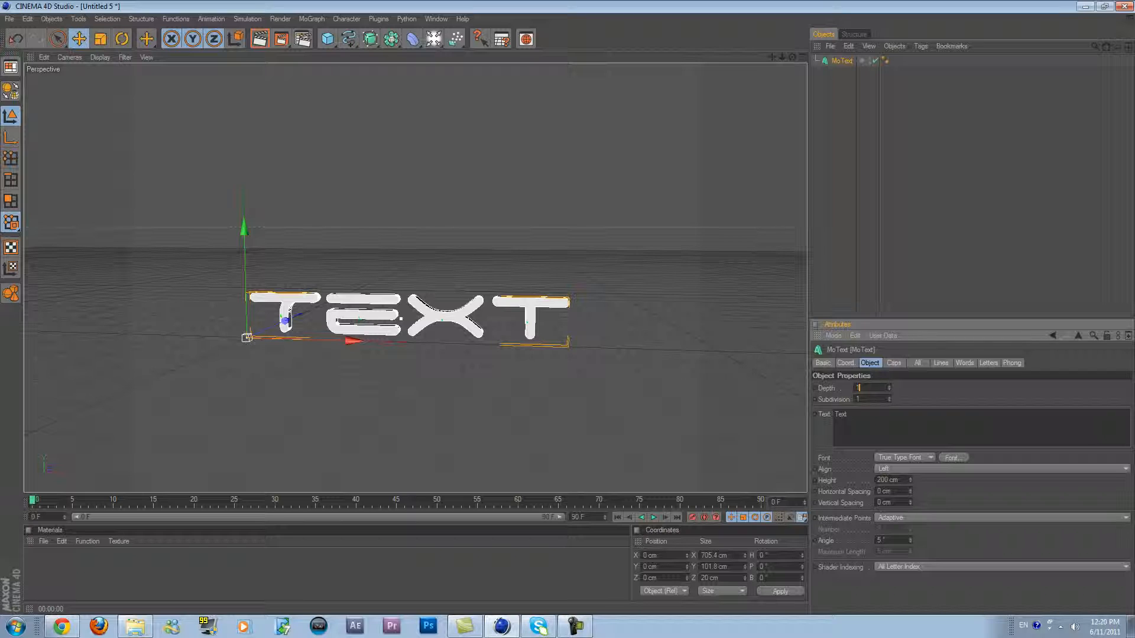
# Step: Set the text caps to Fillet Cap with a 1-step fillet for rounded edges
pyautogui.click(894, 363)
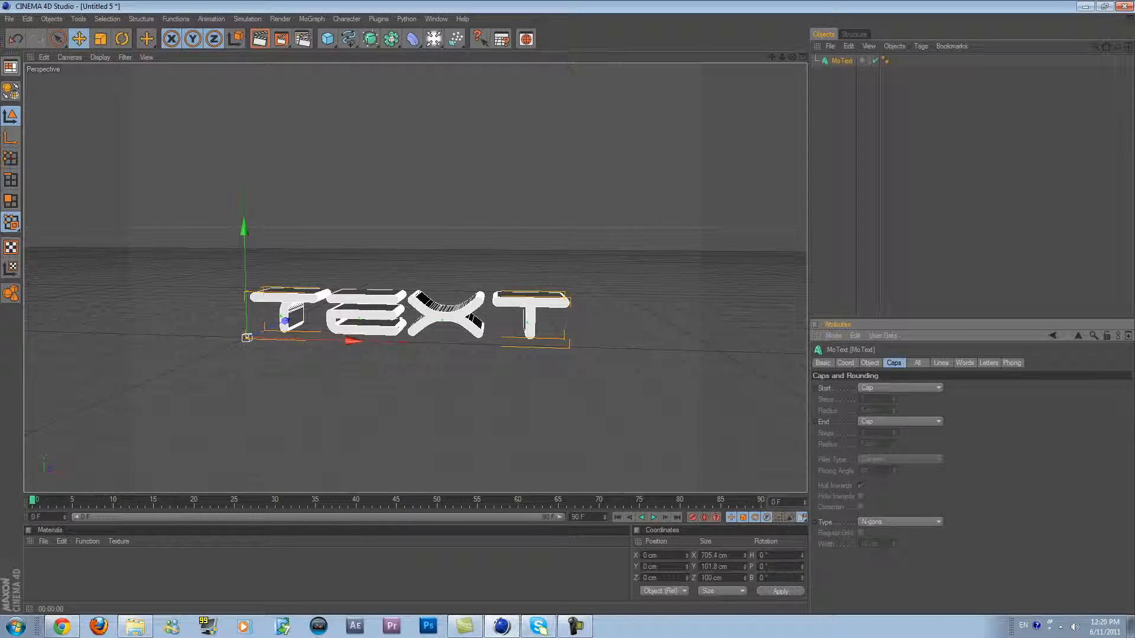
pyautogui.click(900, 388)
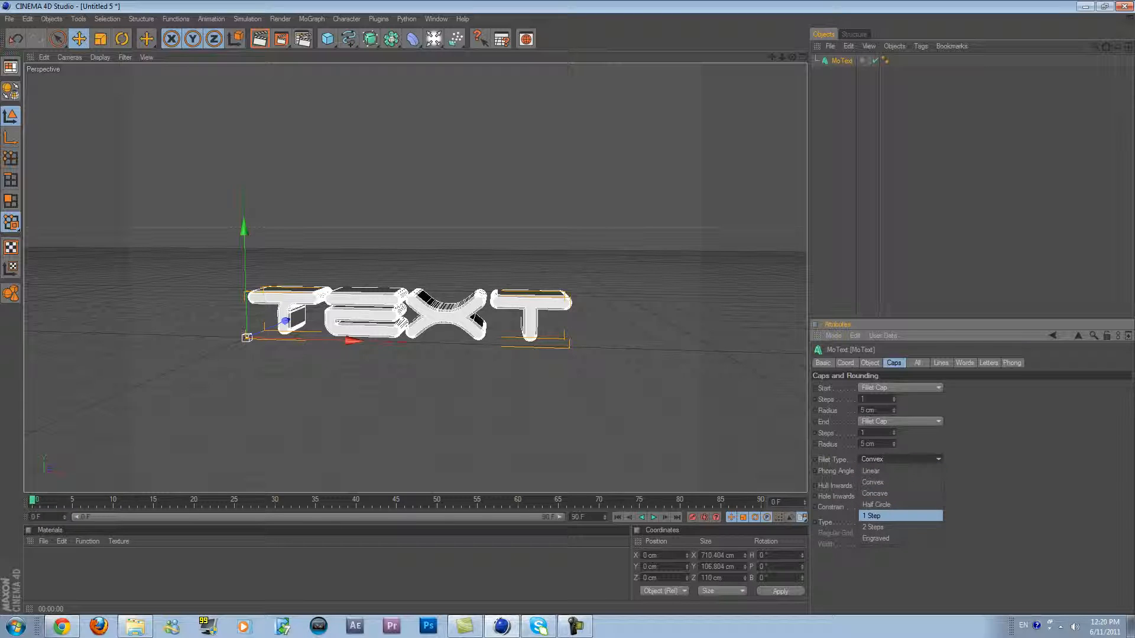
pyautogui.click(873, 515)
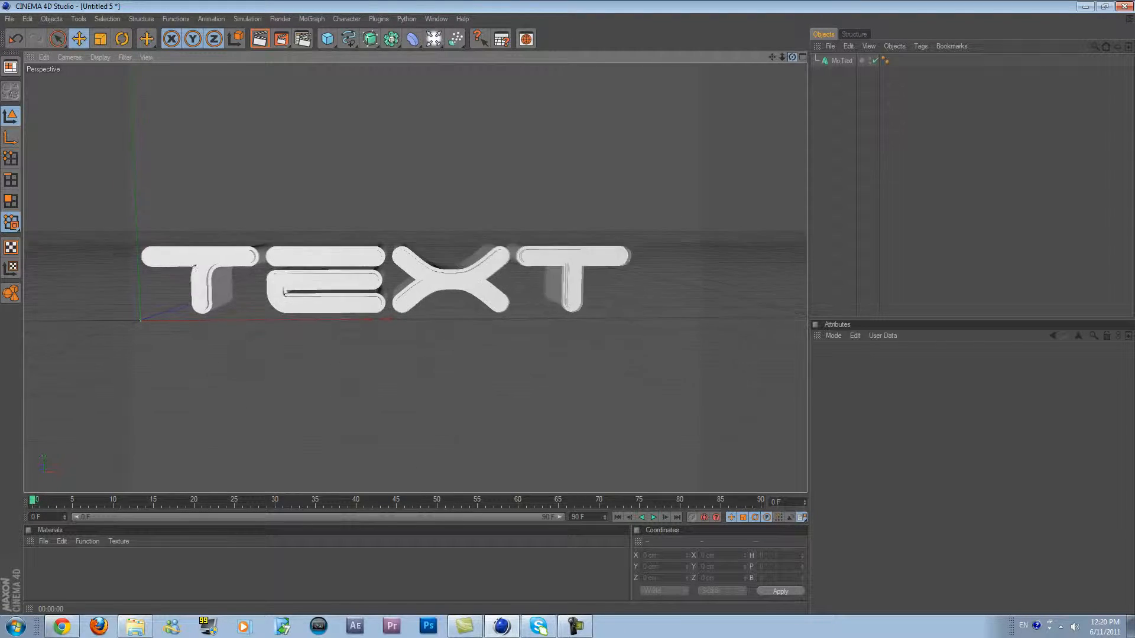
# Step: Make the MoText editable and extract the four T, e, x, t extrude objects
pyautogui.click(841, 60)
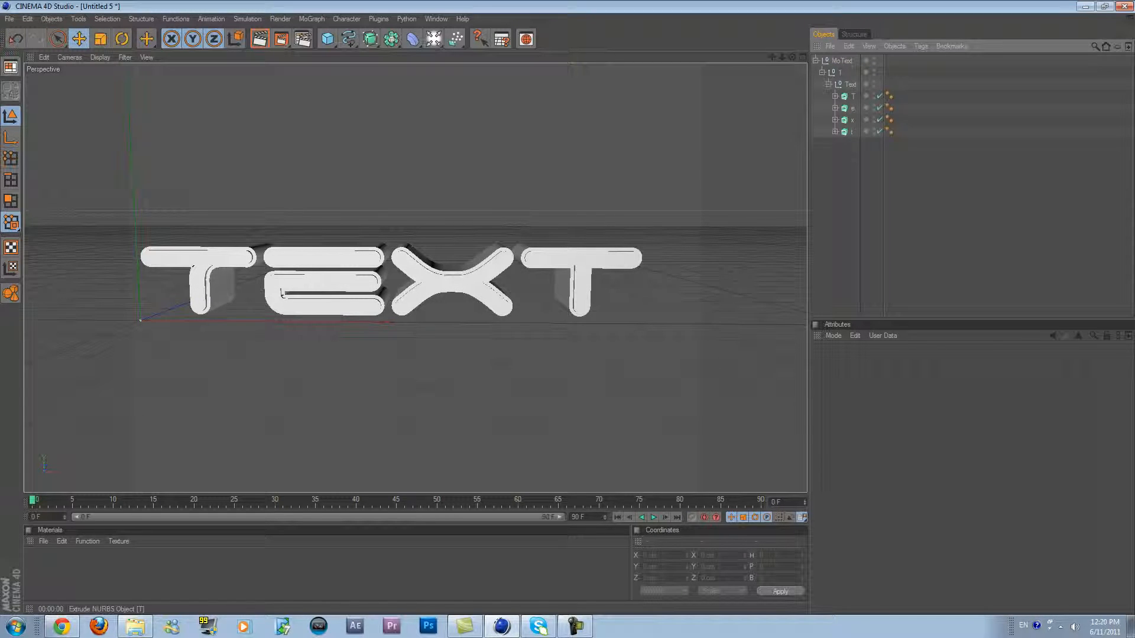
pyautogui.click(854, 94)
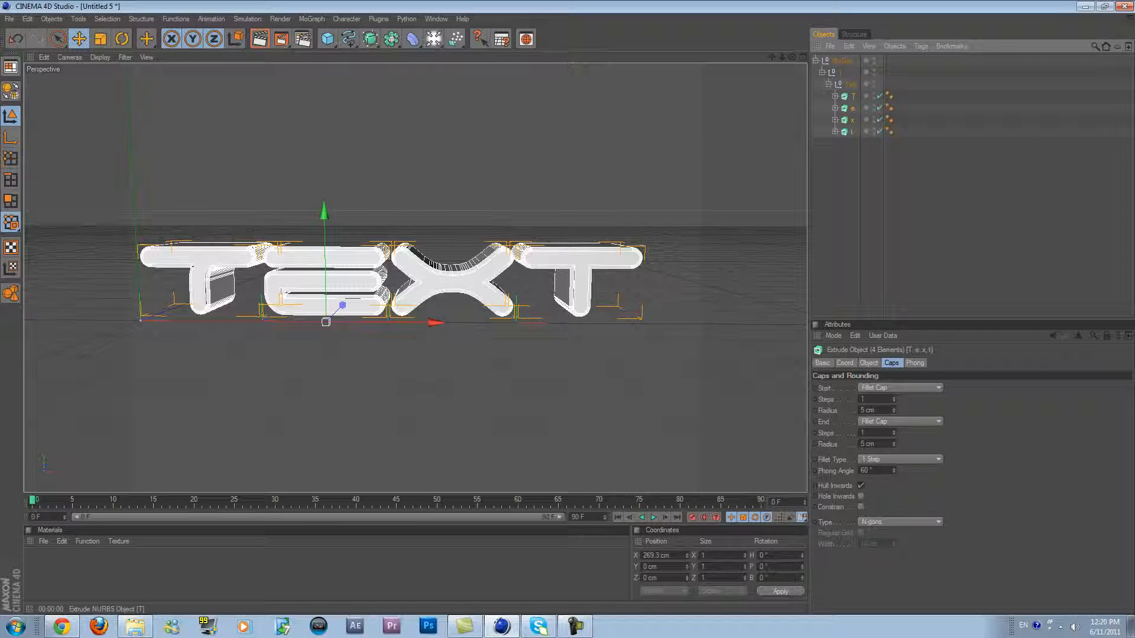
pyautogui.click(841, 61)
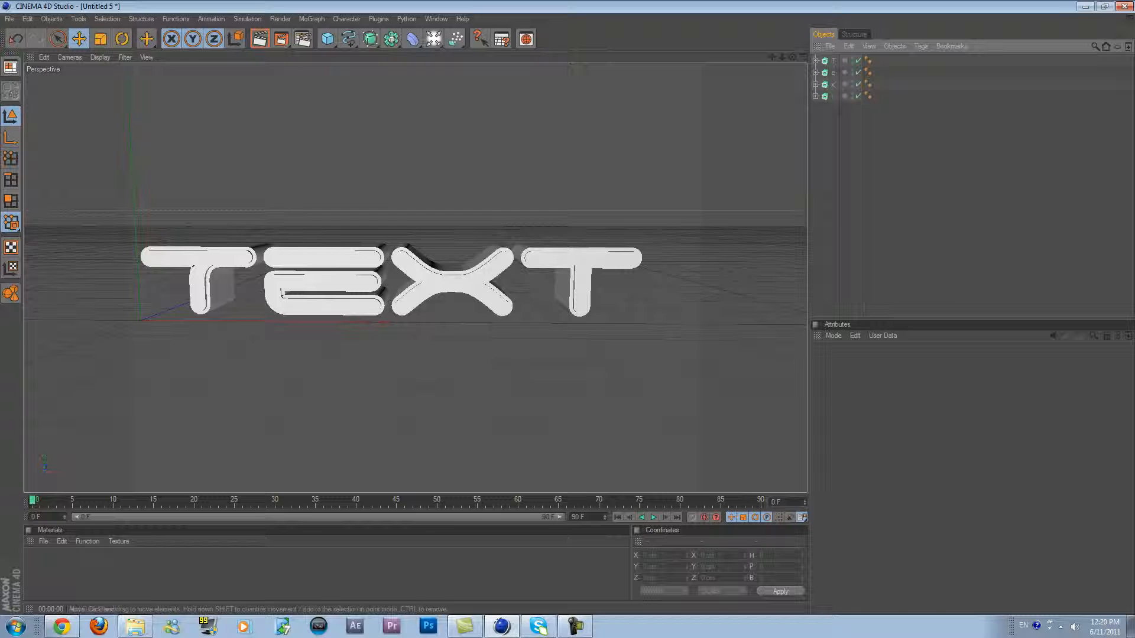
# Step: Add a MoGraph Fracture object and place the four letters inside it
pyautogui.click(311, 18)
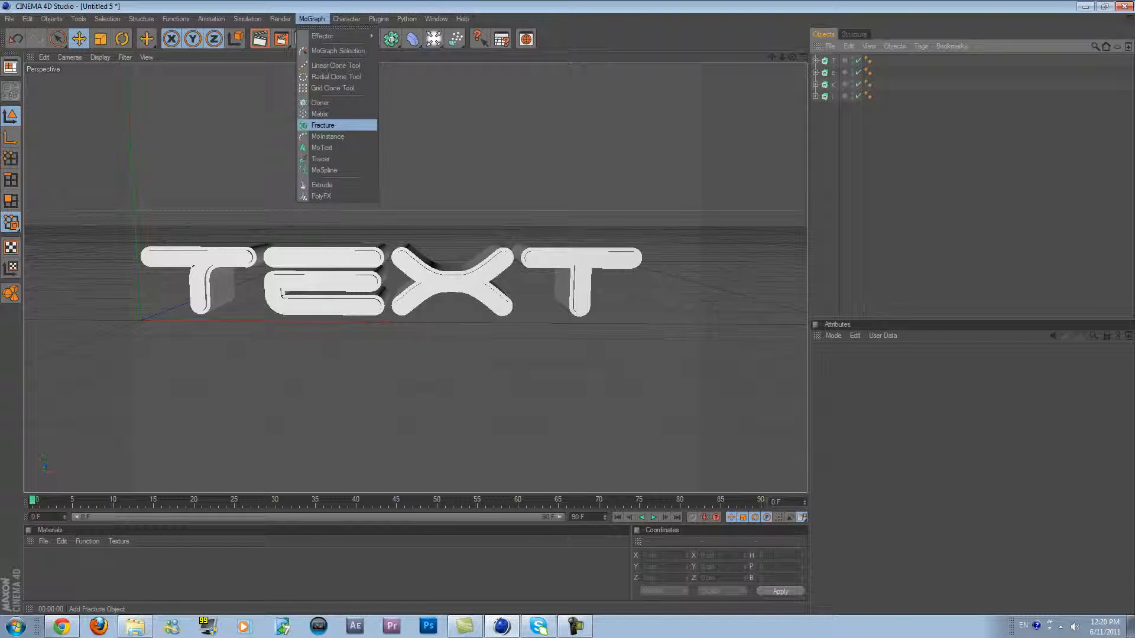
pyautogui.click(323, 124)
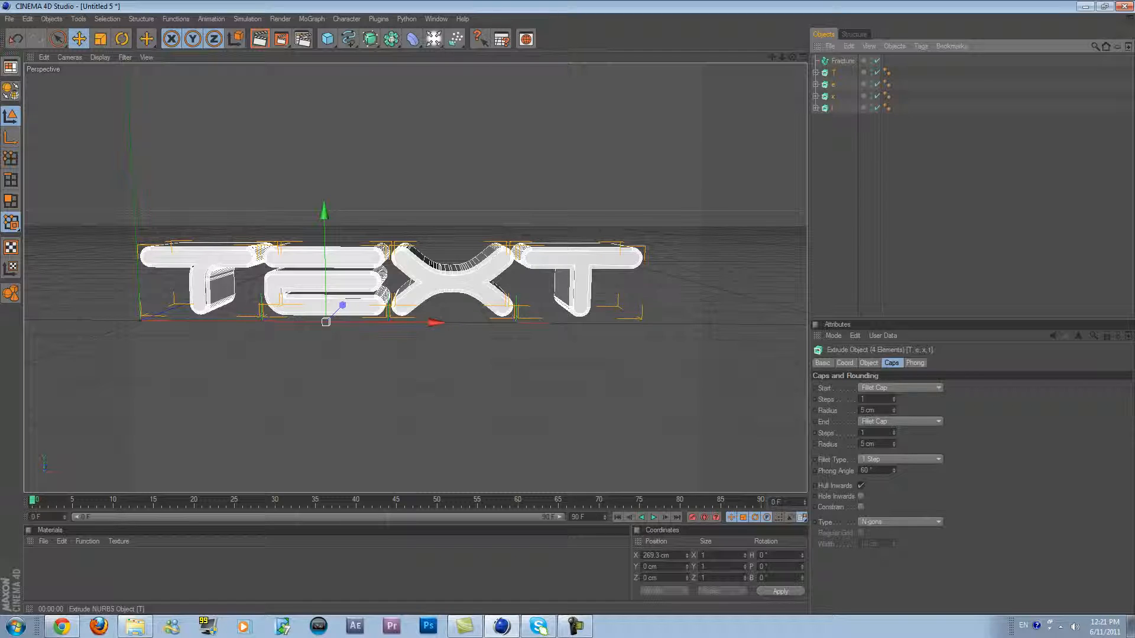
pyautogui.click(841, 60)
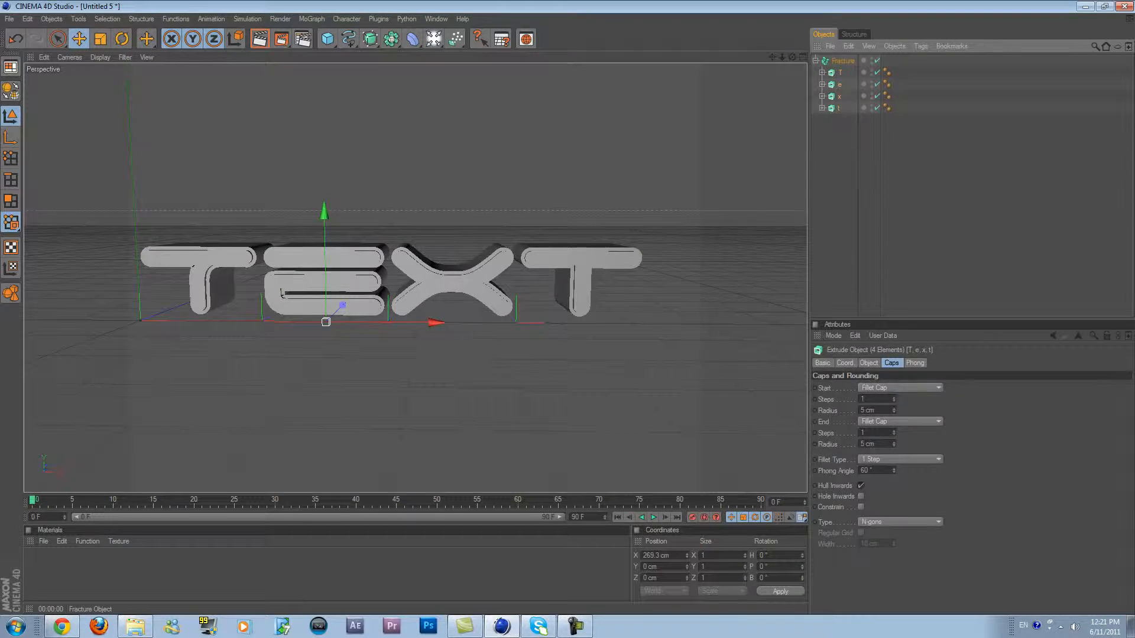
# Step: Add a Random effector with raised position offsets and confirm it acts on the Fracture
pyautogui.click(311, 18)
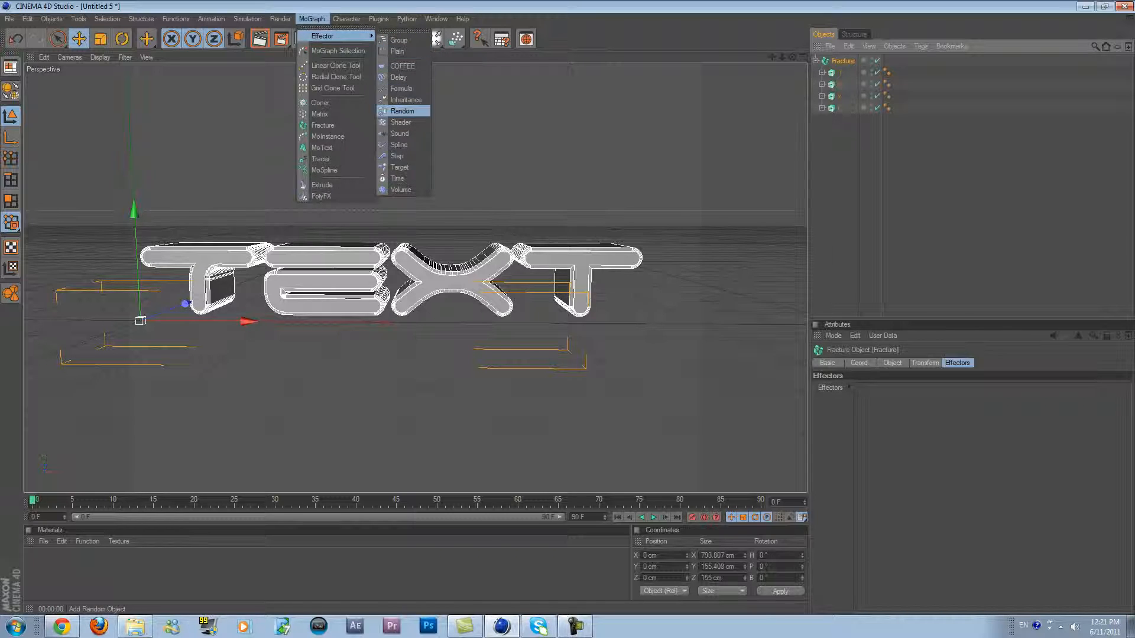
pyautogui.click(402, 111)
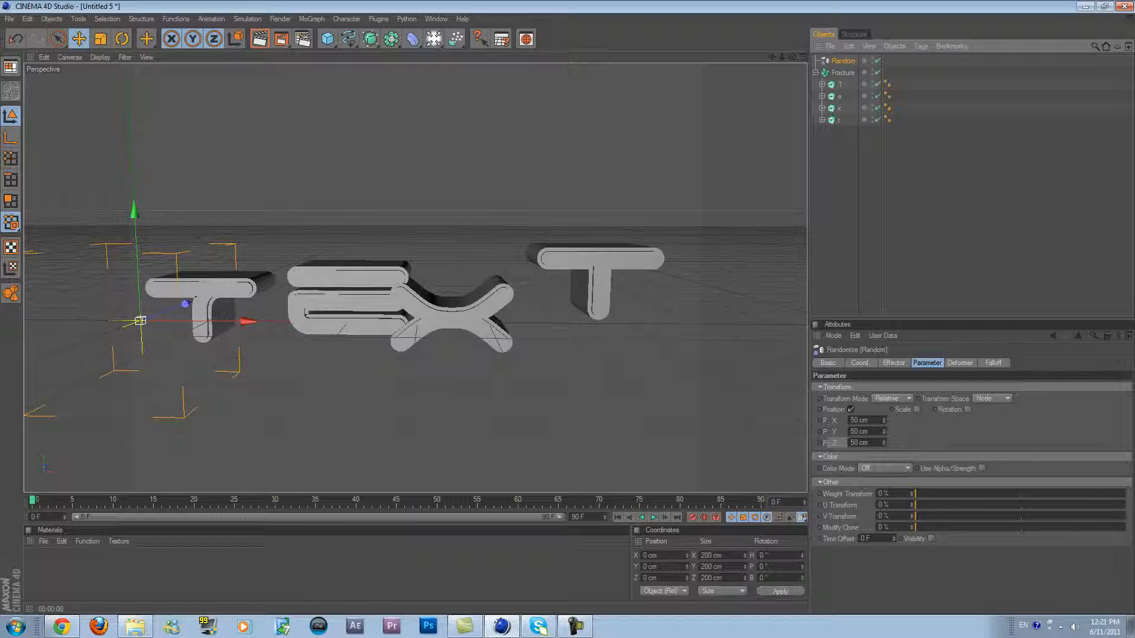
pyautogui.click(968, 409)
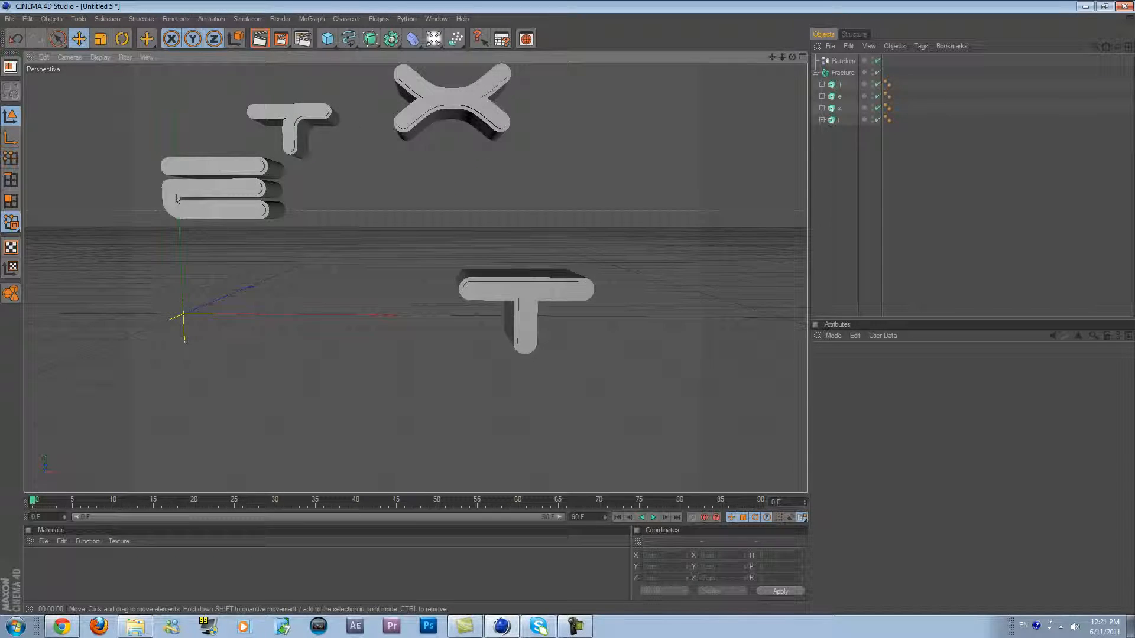
pyautogui.click(843, 72)
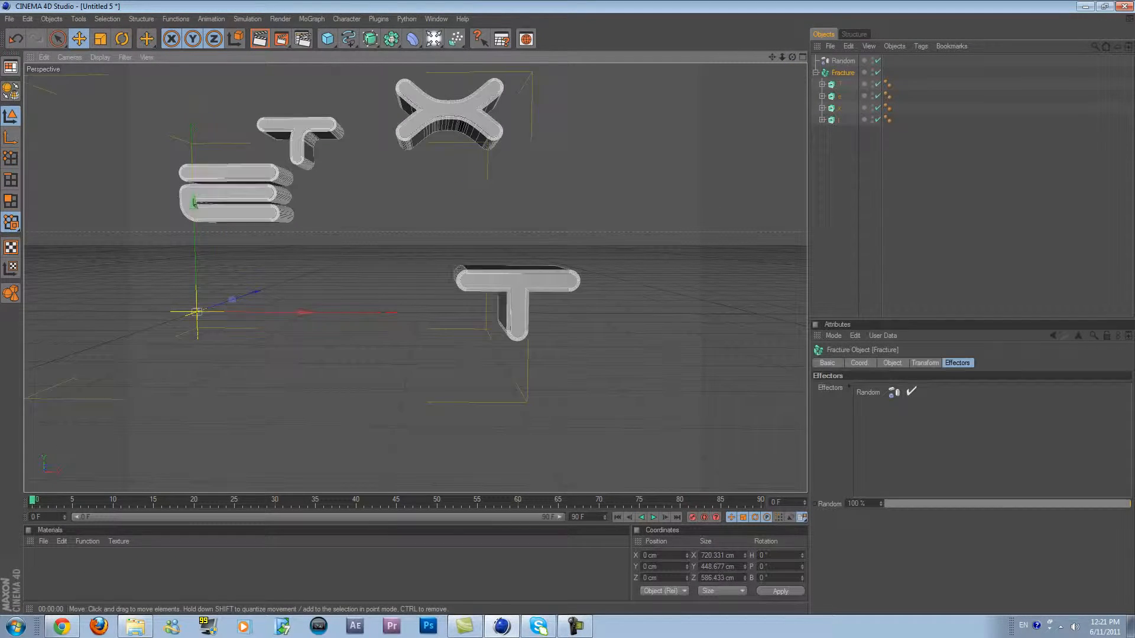
pyautogui.click(843, 60)
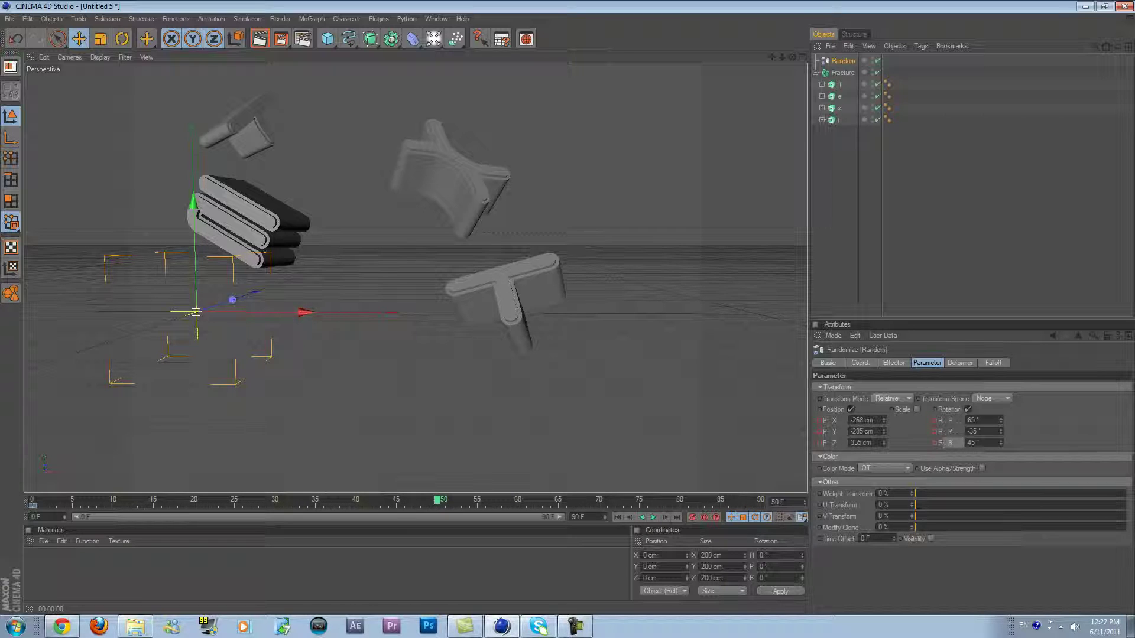
# Step: Retype the effector's rotation value, then preview the letters flying back into the word
pyautogui.tripleClick(867, 421)
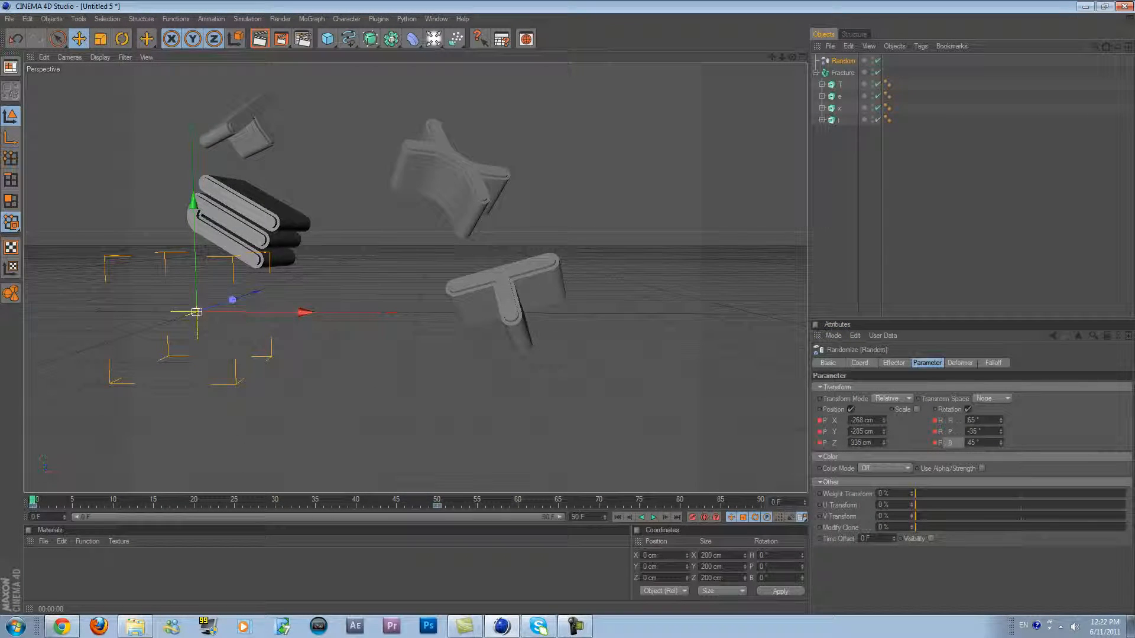
pyautogui.click(652, 517)
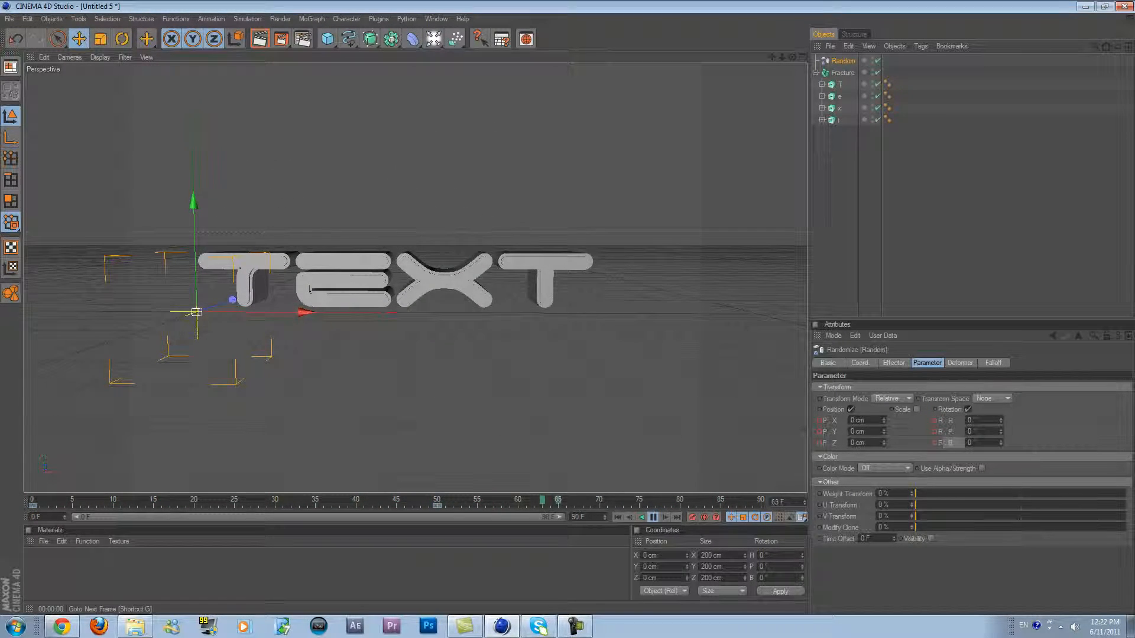
pyautogui.click(653, 517)
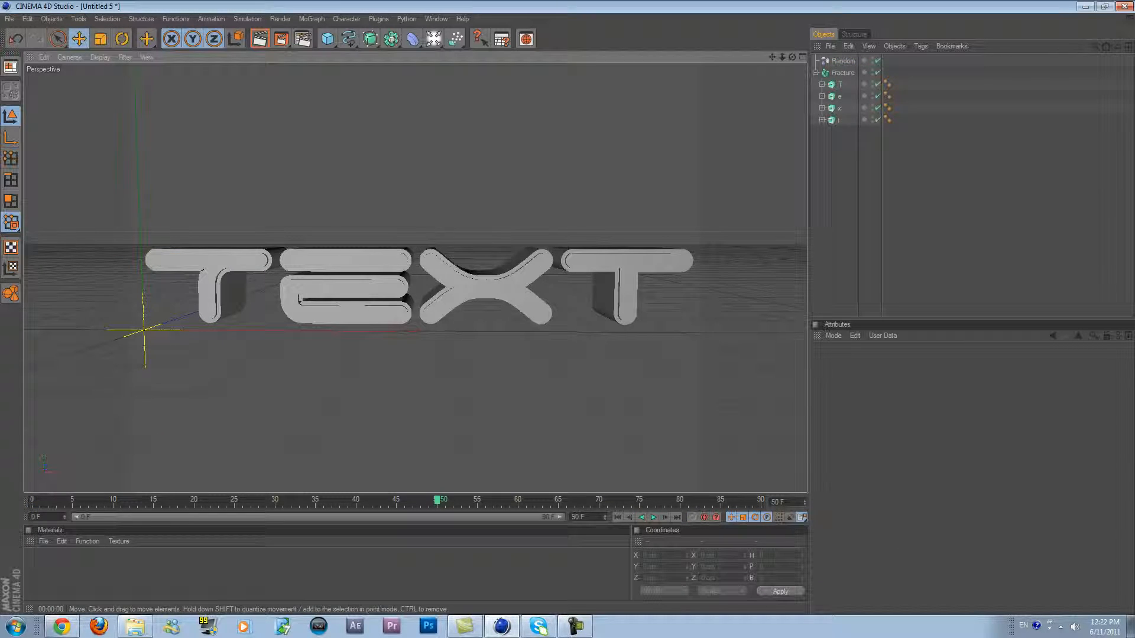
# Step: Load a red paint material from the saved materials browser for the letters
pyautogui.click(44, 540)
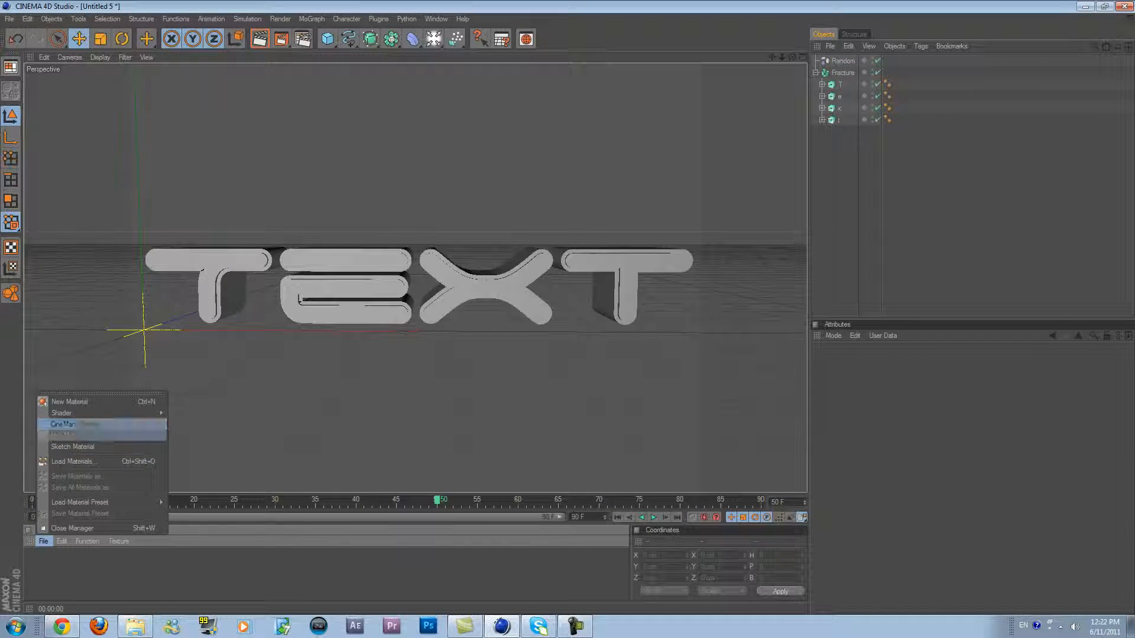
pyautogui.click(73, 461)
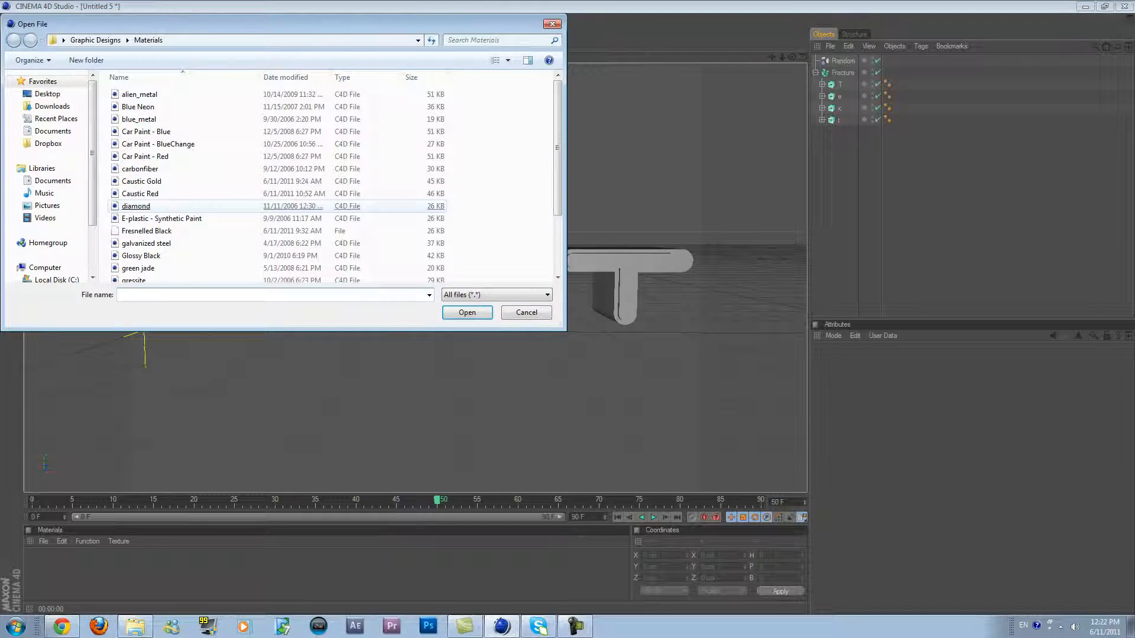
pyautogui.click(467, 312)
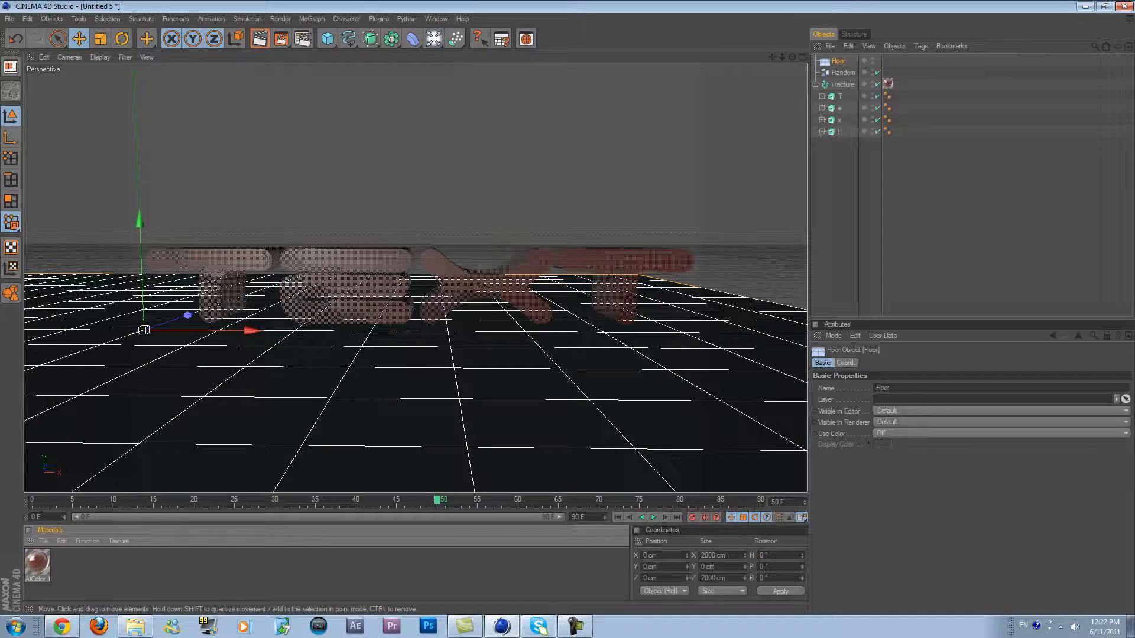
# Step: Add a sky, then select the floor with the Rotate tool and show its coordinates to tilt it ~90°
pyautogui.click(452, 39)
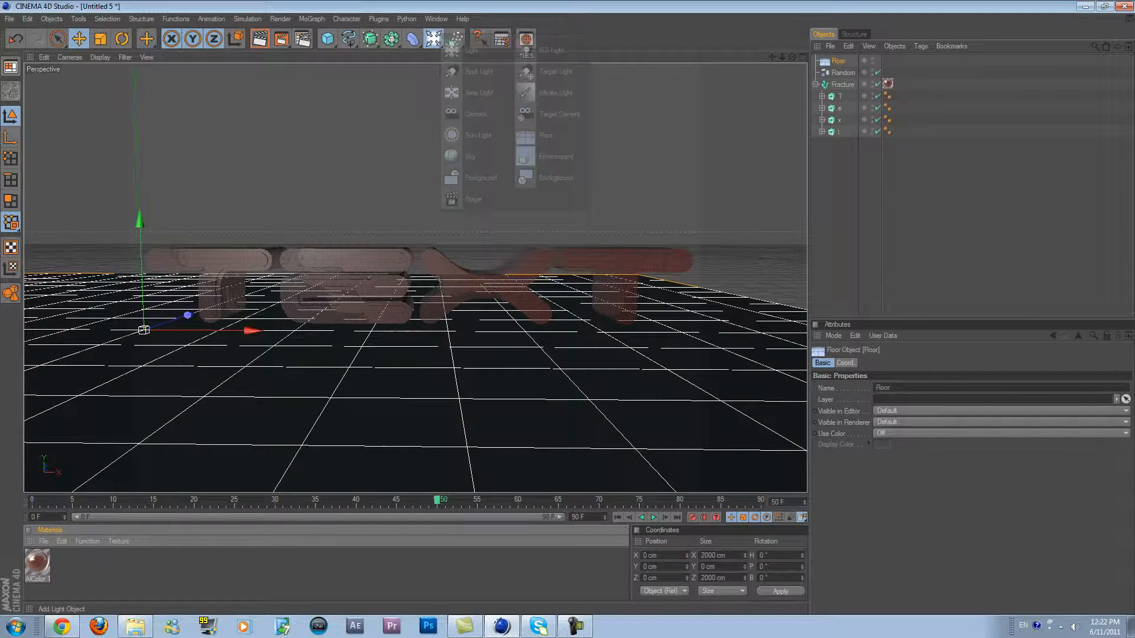
pyautogui.click(470, 156)
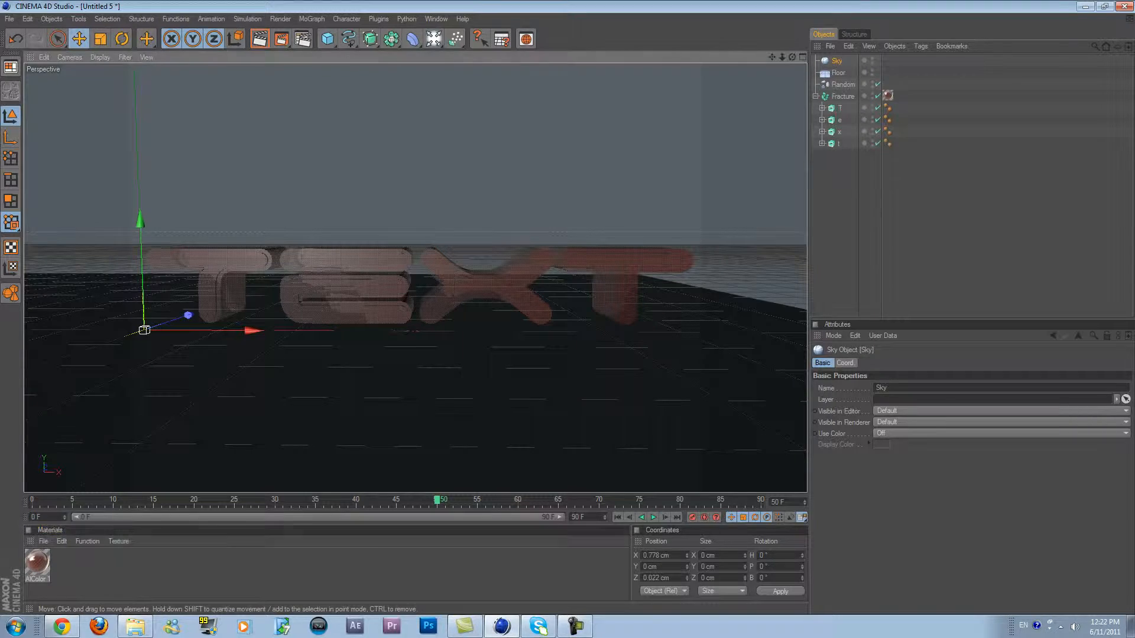
pyautogui.click(840, 72)
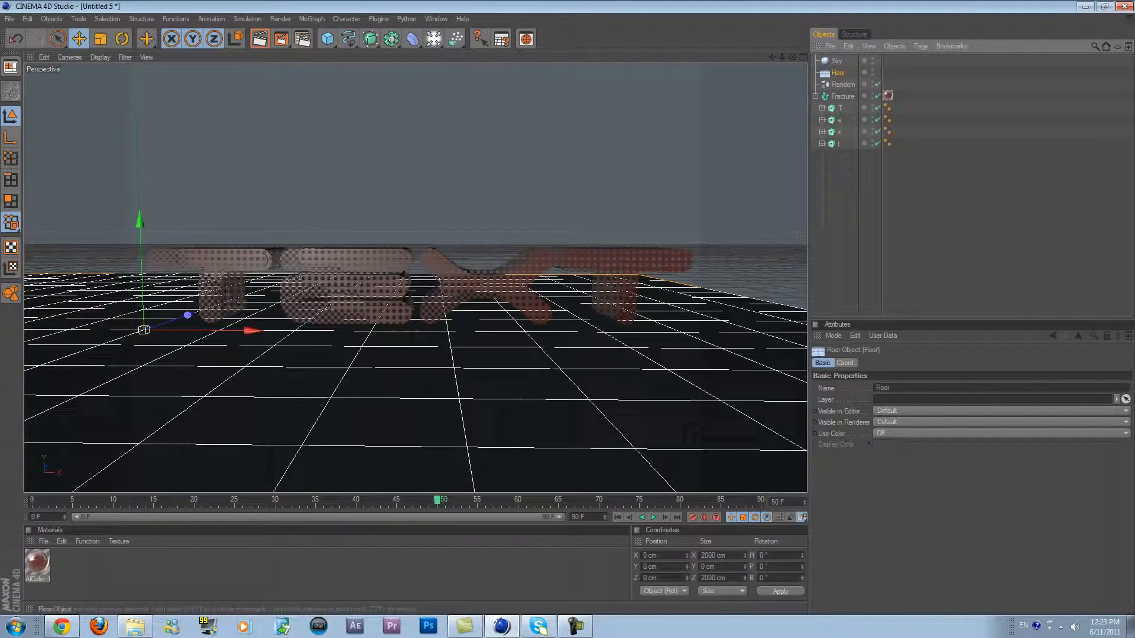
pyautogui.click(120, 38)
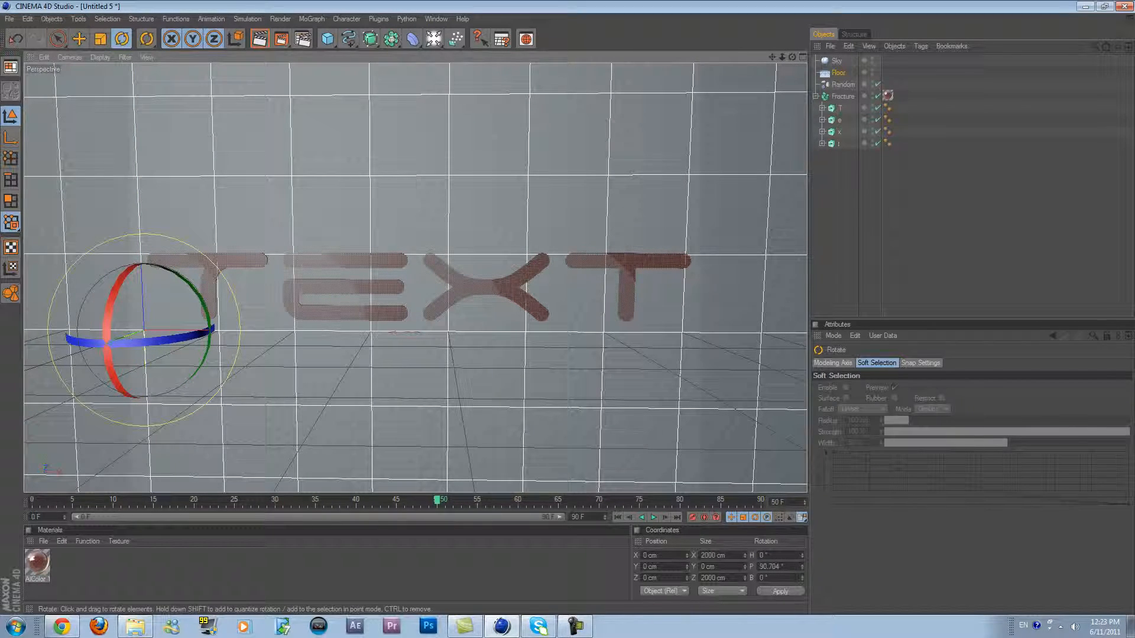
pyautogui.click(840, 72)
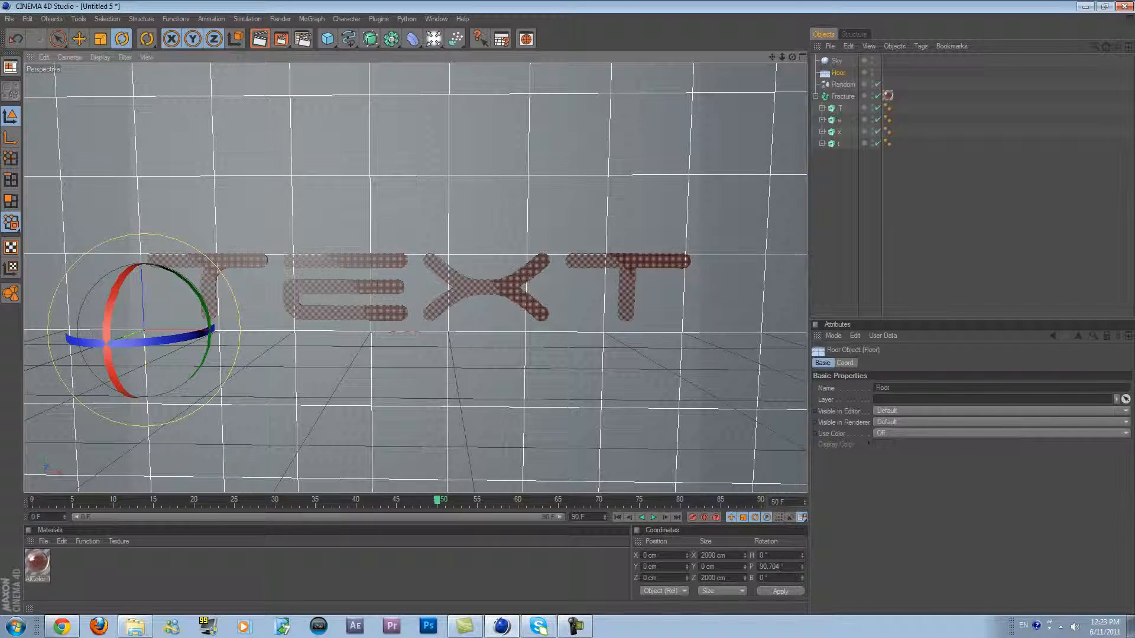
pyautogui.click(844, 363)
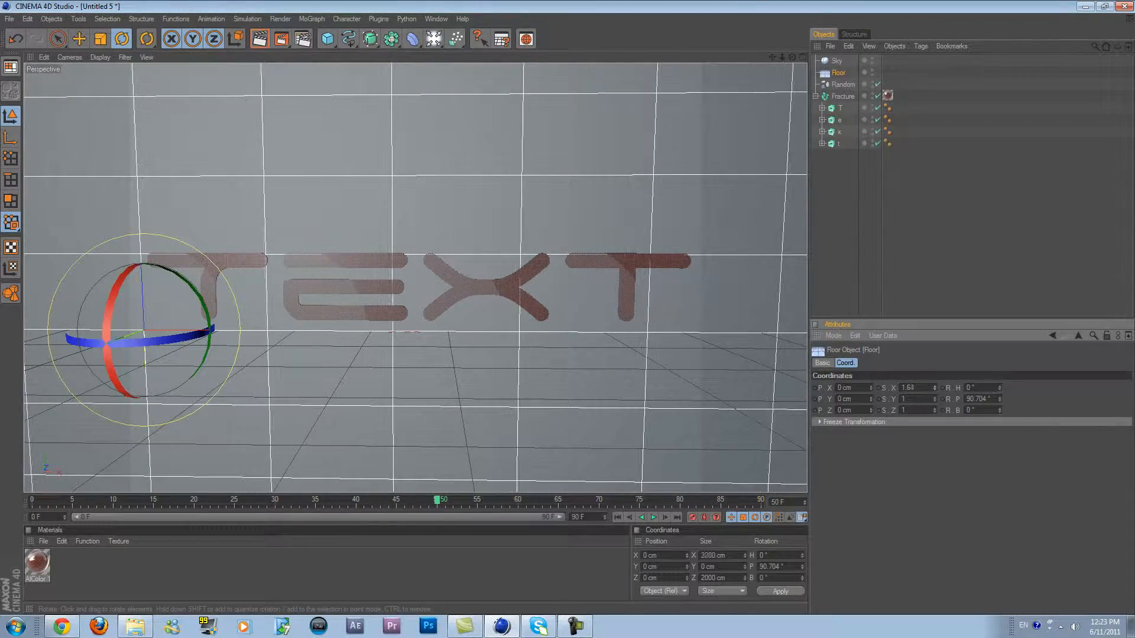
# Step: Load the Glossy Black material and select the floor to apply it
pyautogui.click(80, 39)
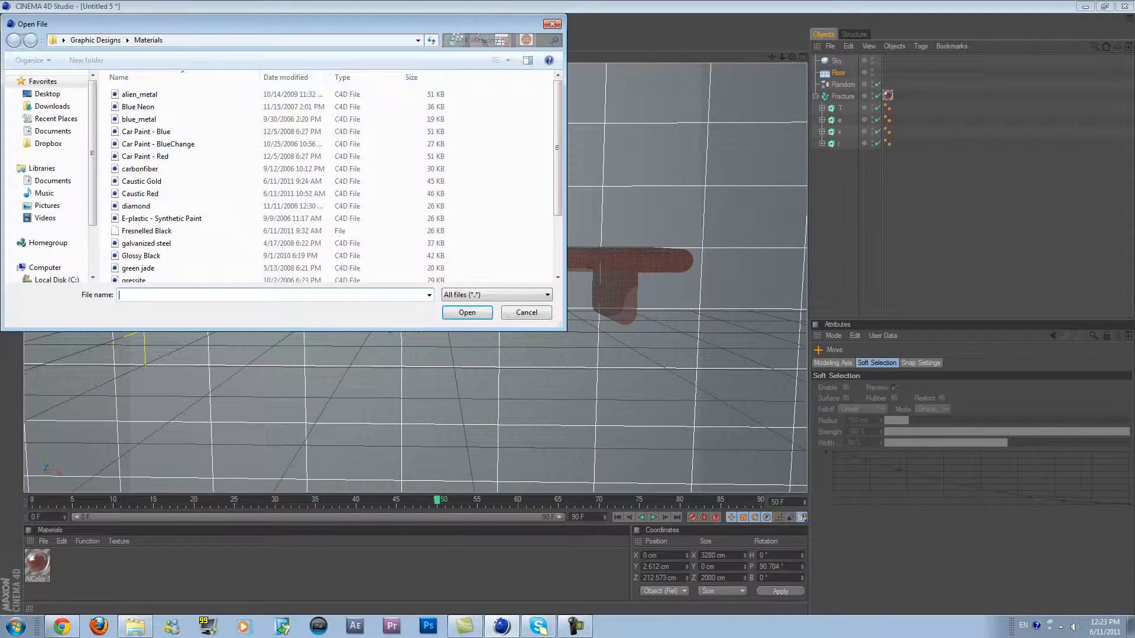
pyautogui.scroll(-3)
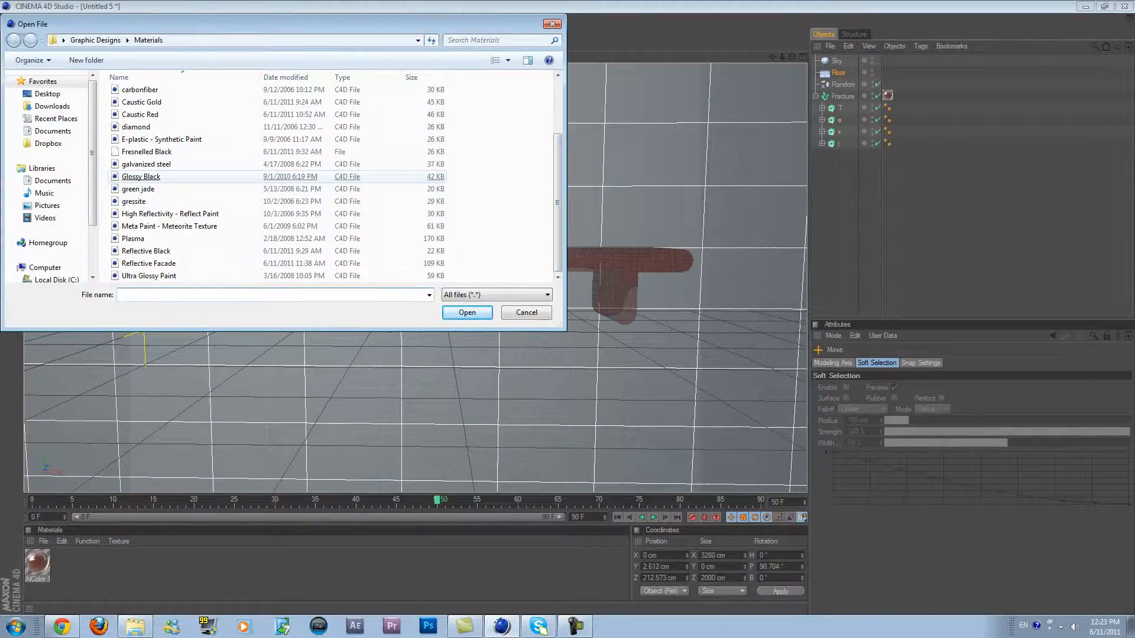
pyautogui.click(467, 312)
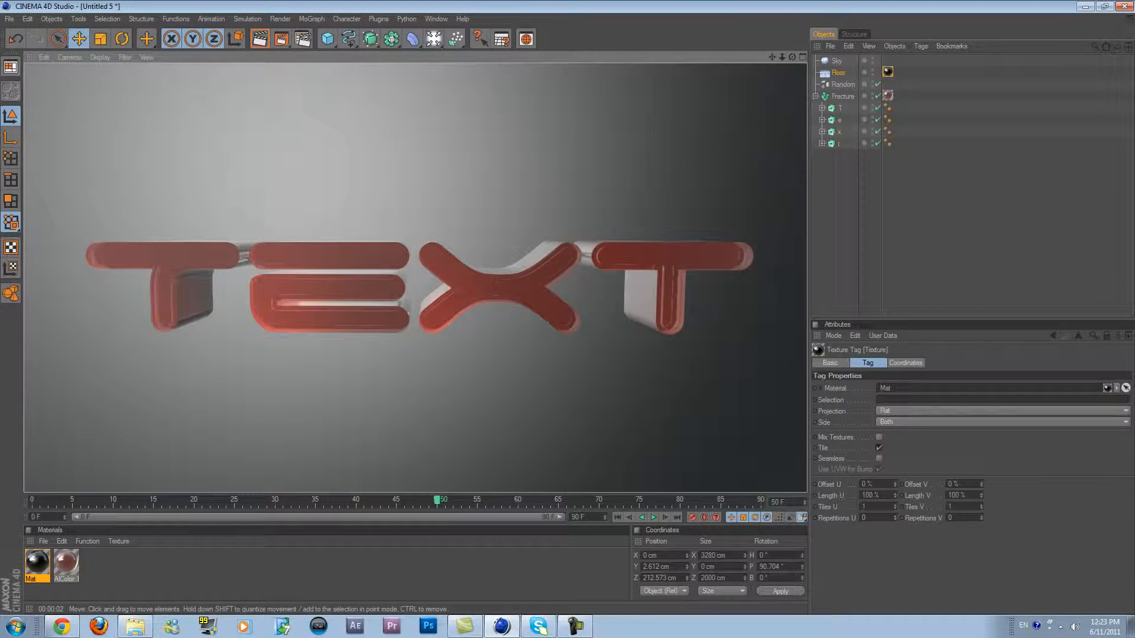
pyautogui.click(839, 72)
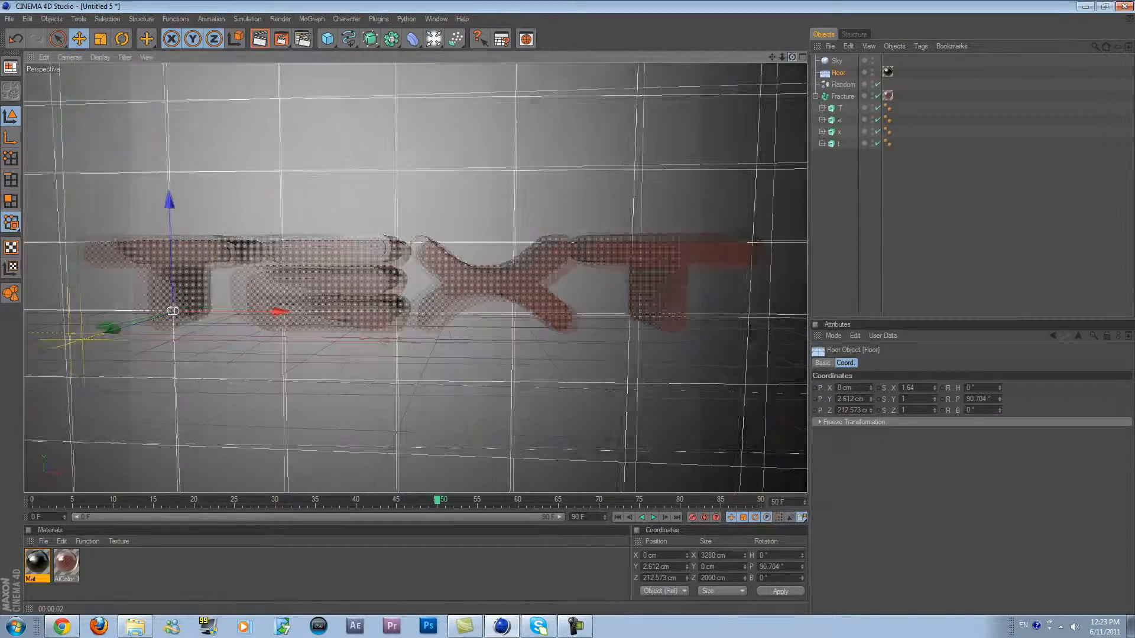